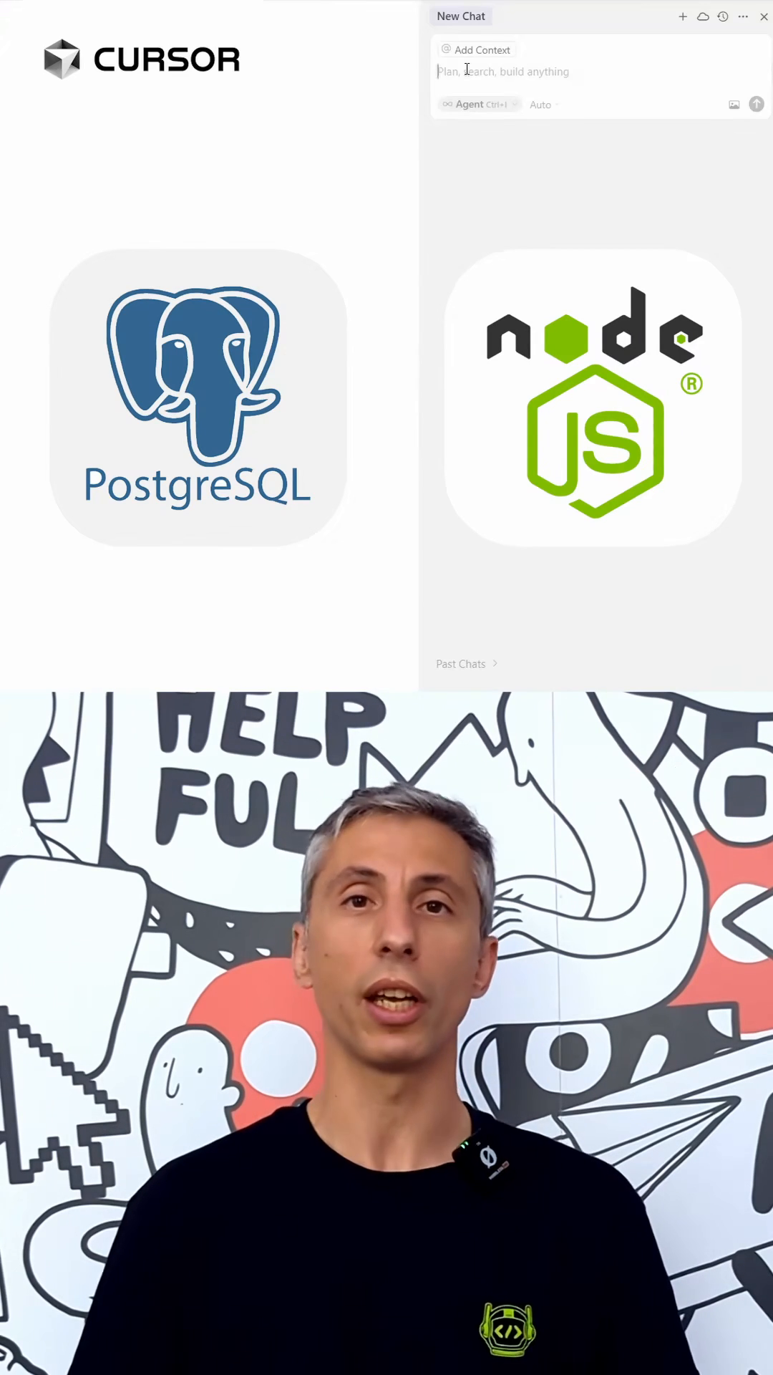
Step: Send the Cursor agent a request for a meeting-room management app across offices
text(I want to build an app to manage the meeting rooms in the different offices across the world. Each meeting room belongs to an office, has a floor number and a room number and also a room capacity. The should allow to schedule meetings and mark the room as occupied in that period.)
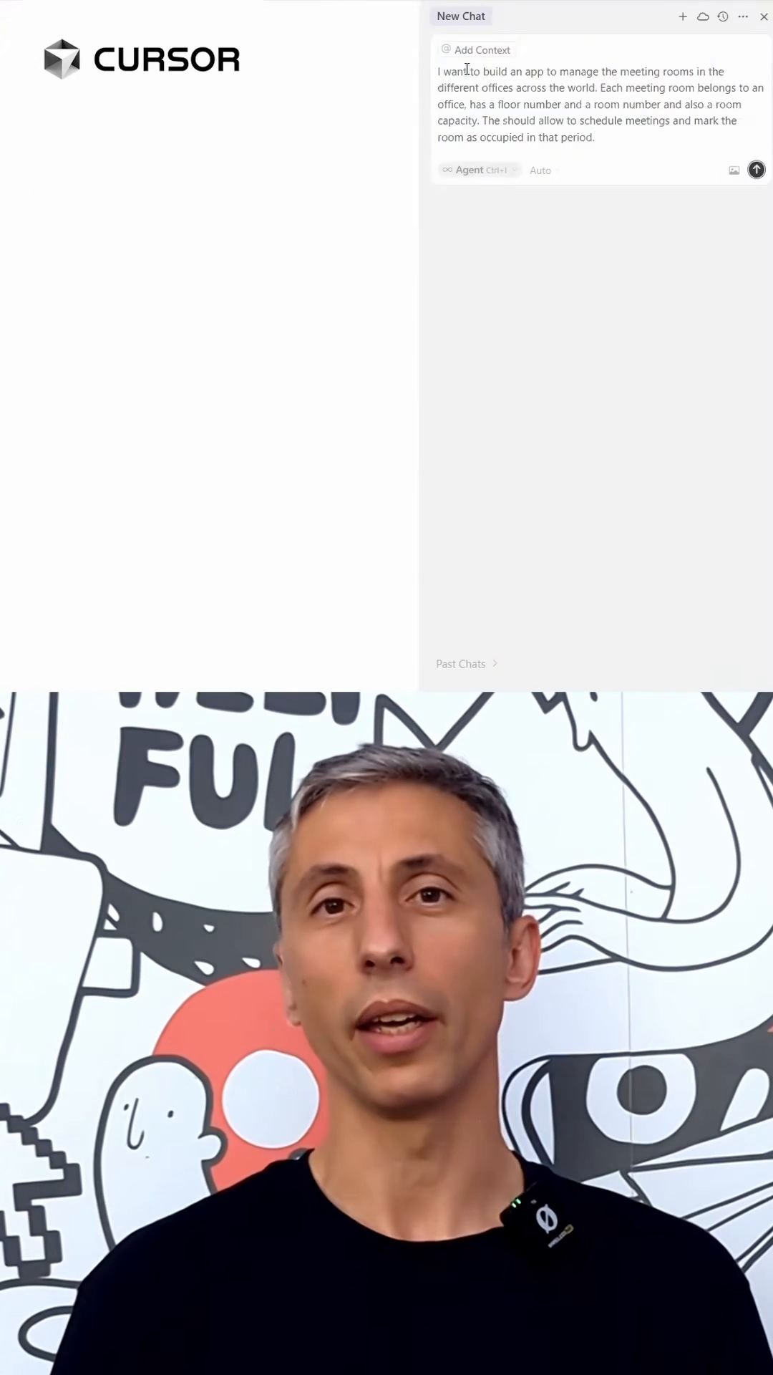
click(755, 169)
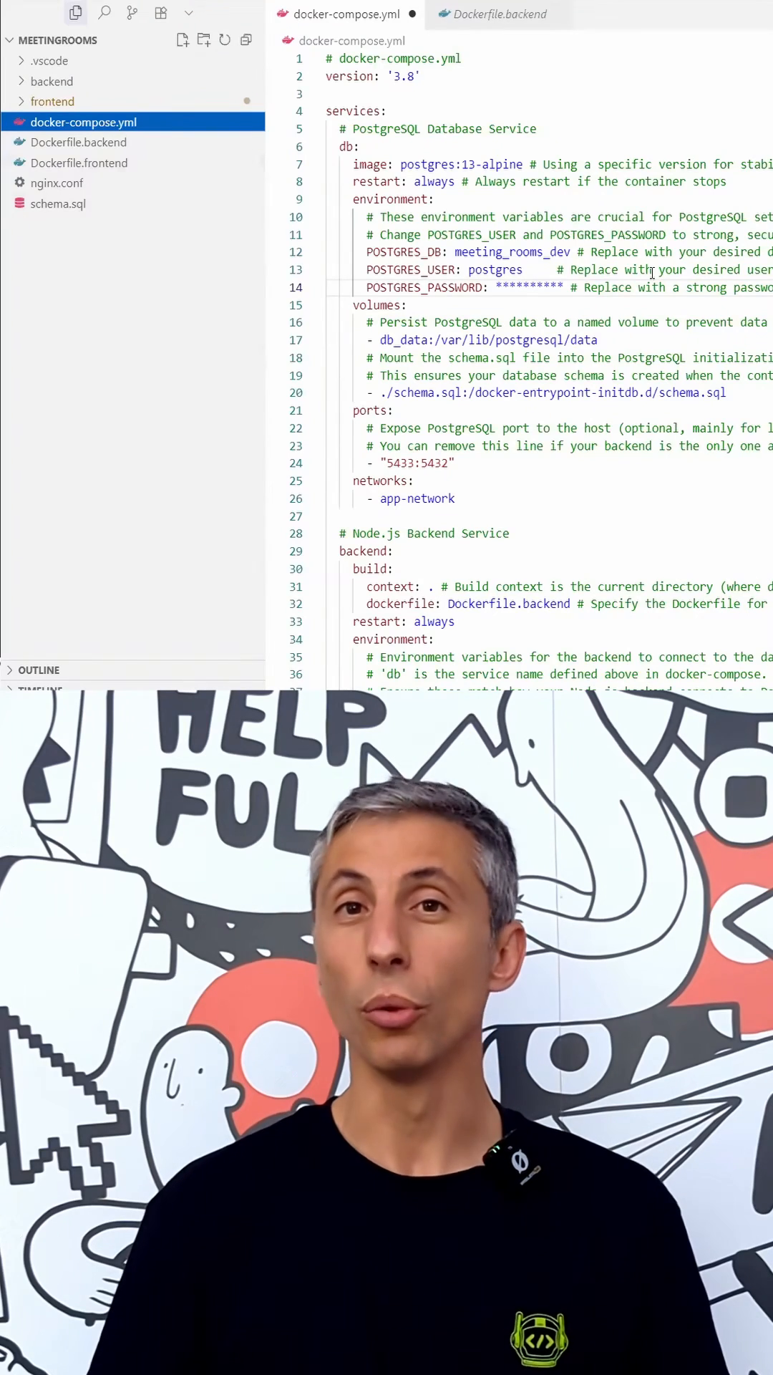
Step: Inspect the generated Dockerfile.backend and Dockerfile.frontend in the Explorer
click(79, 142)
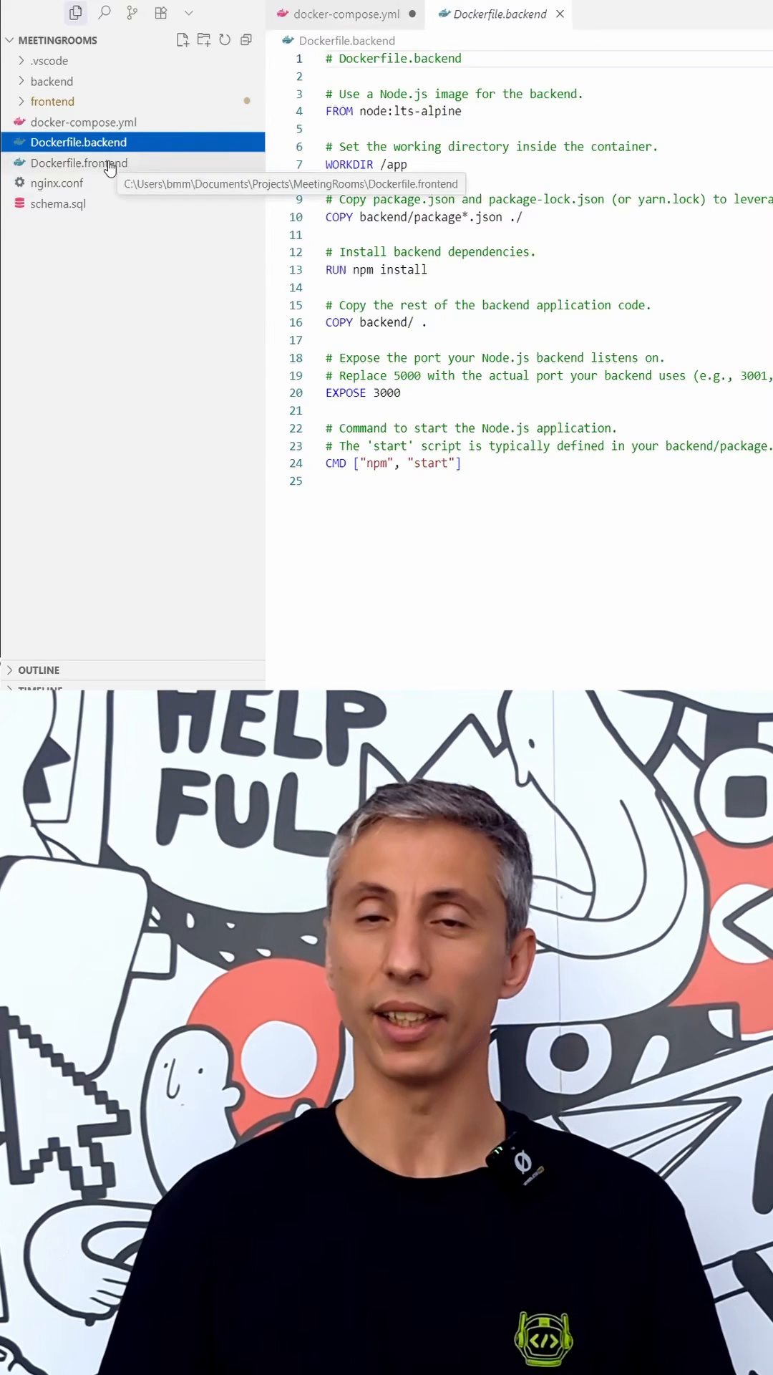
click(79, 163)
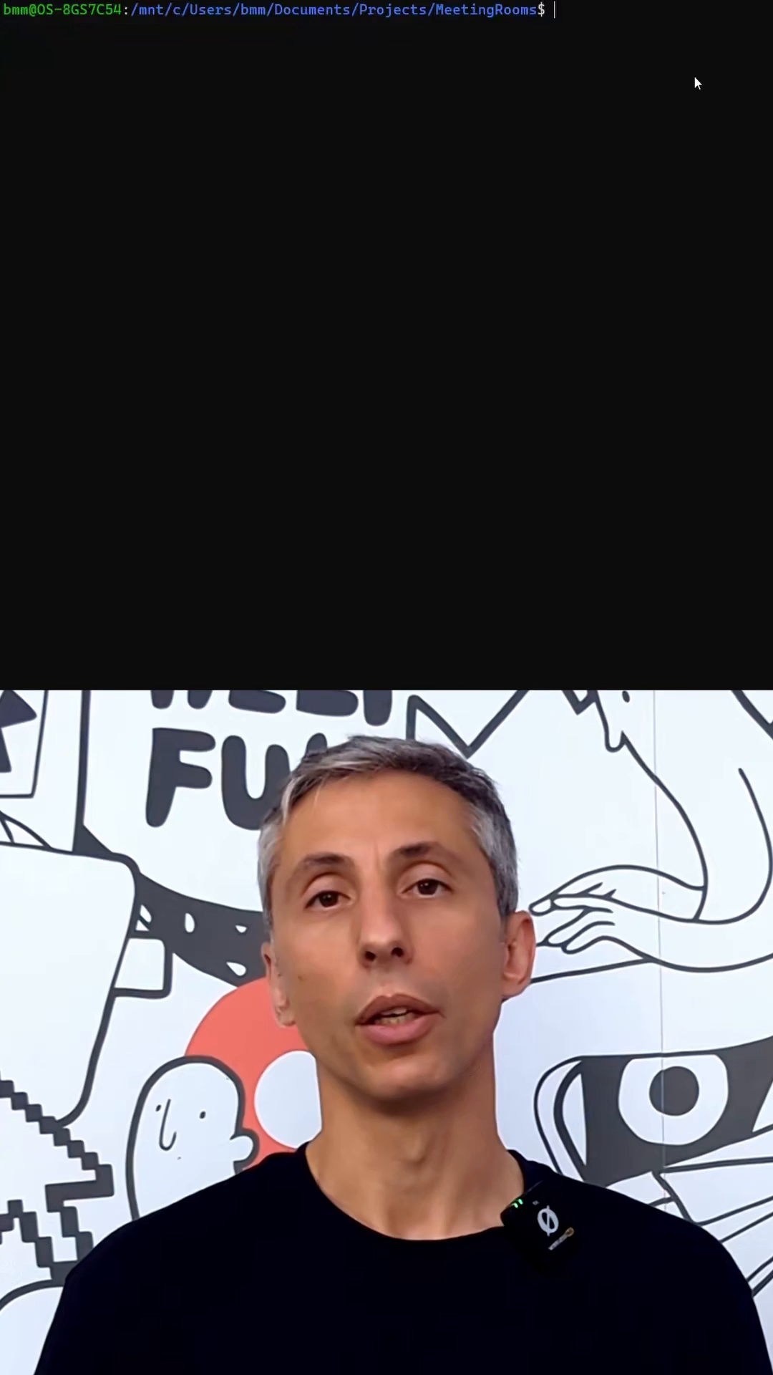
Step: Build and start the containers with 'sudo docker compose up --build'
text(sudo docker compose up --build)
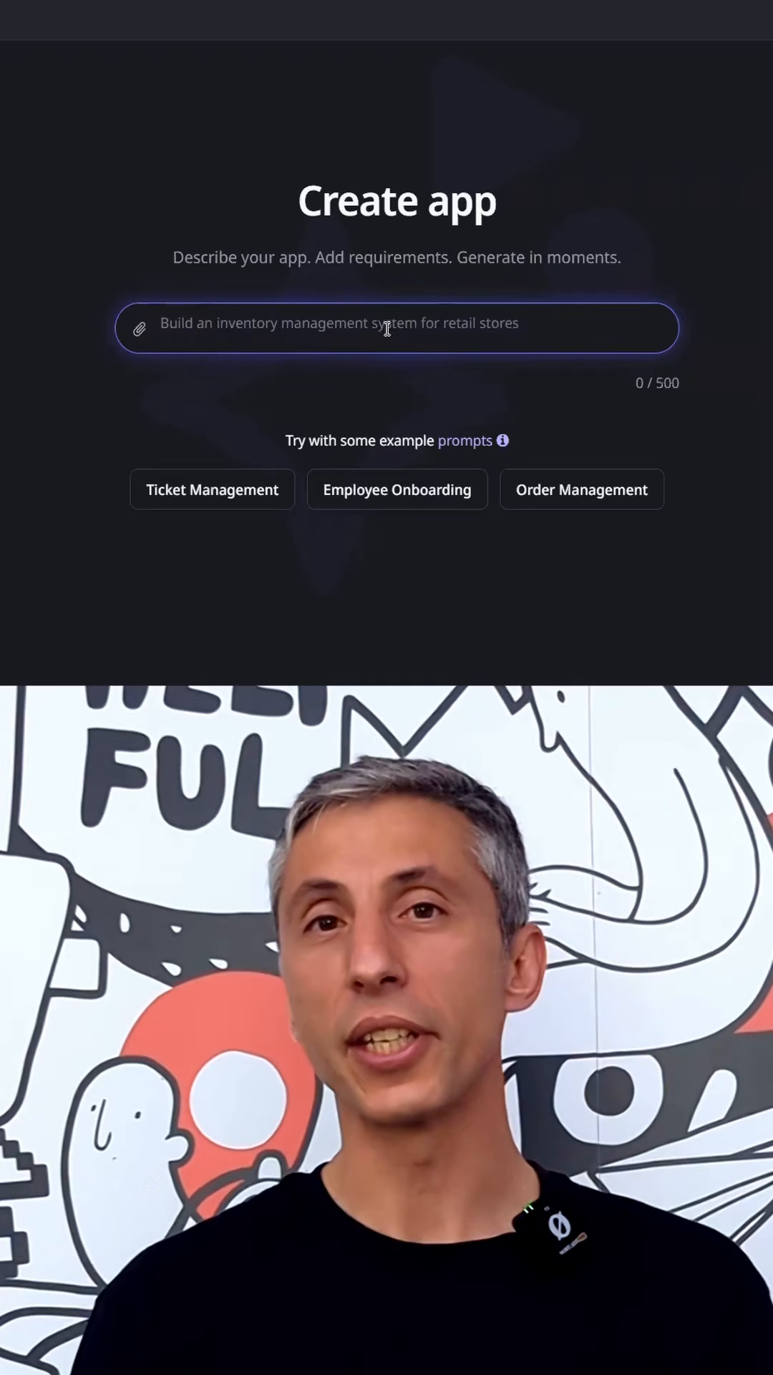
Step: Submit the same meeting-rooms description to Create app and generate the Meeting Room Management app
text(I want to build an app to manage the meeting rooms in the different offices across the world. Each meeting room belongs to an office, has a floor number and a room number and also a room capacity. The should allow to schedule meetings and mark the room as occupied in that period.)
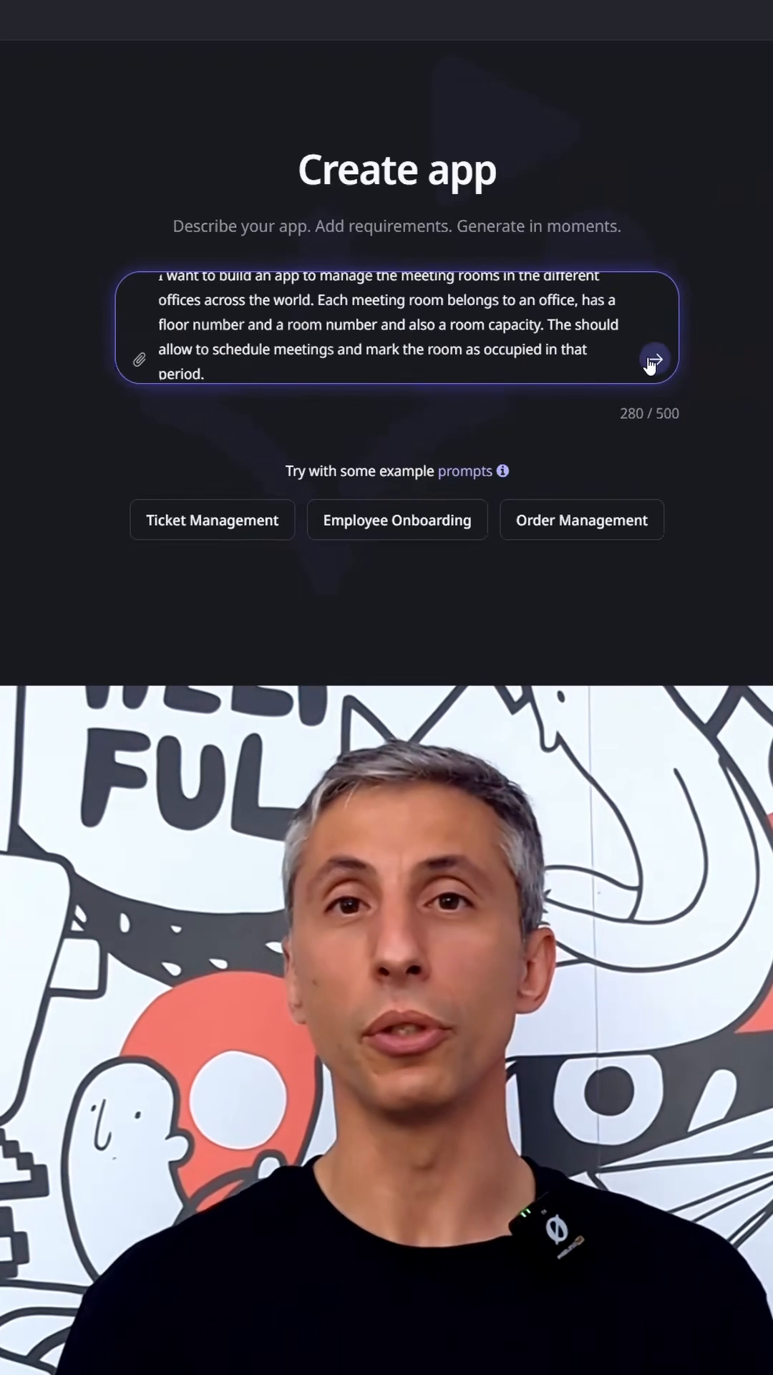
click(653, 358)
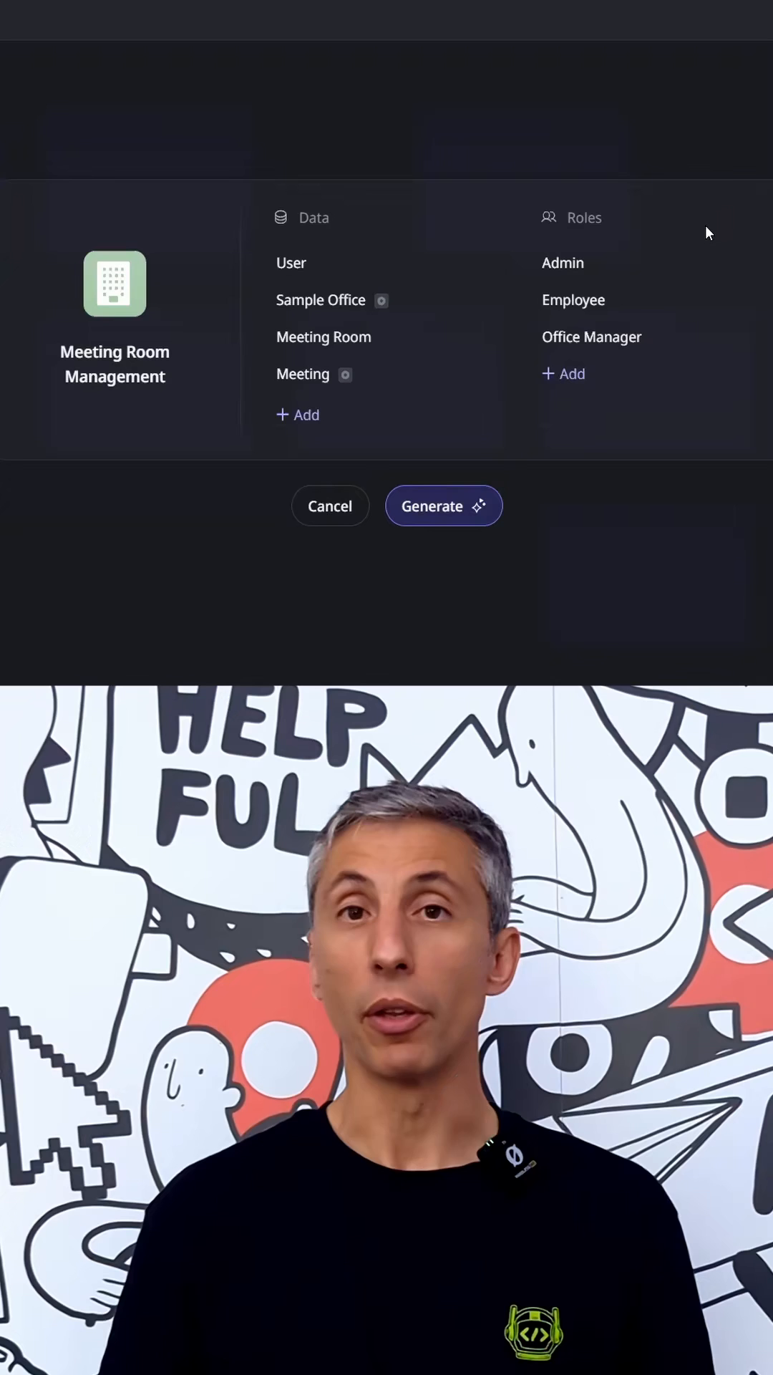
mouse_move(447, 517)
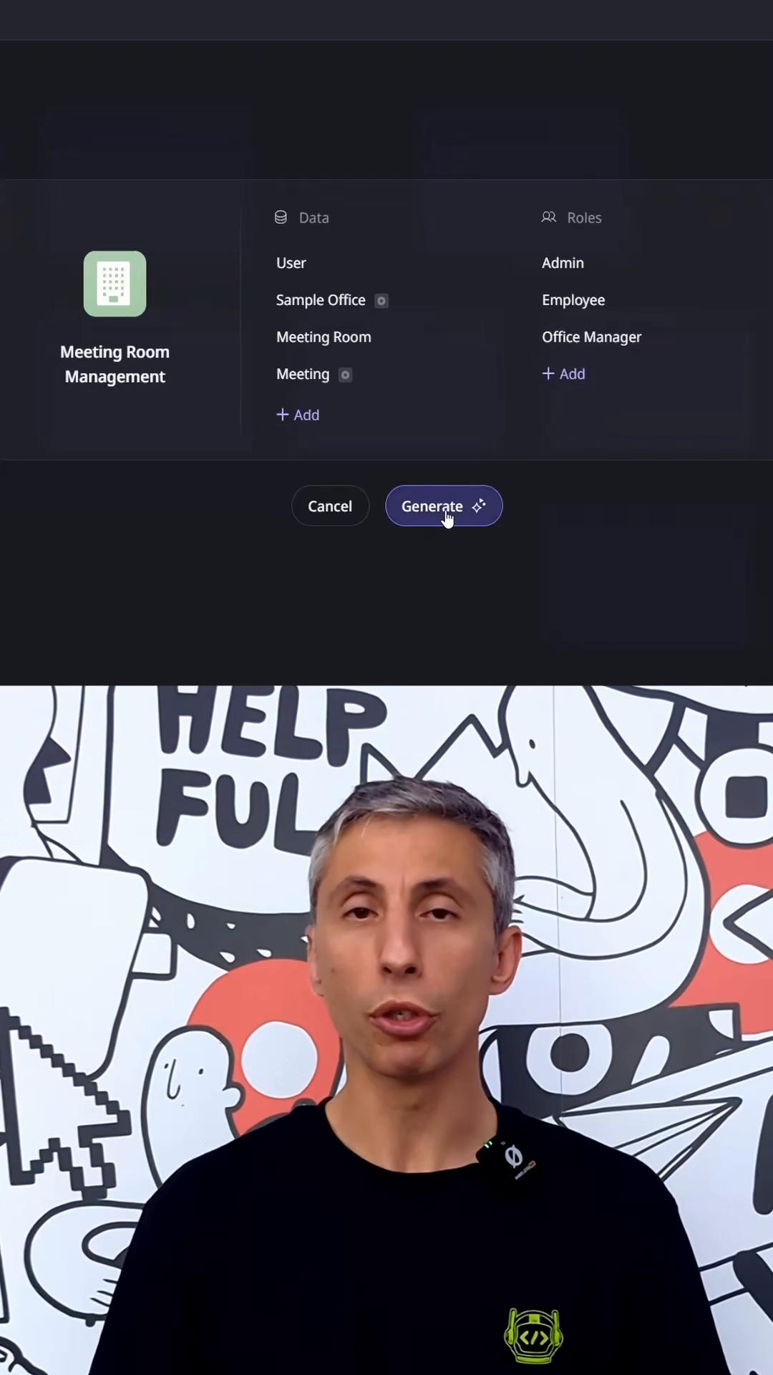
click(443, 507)
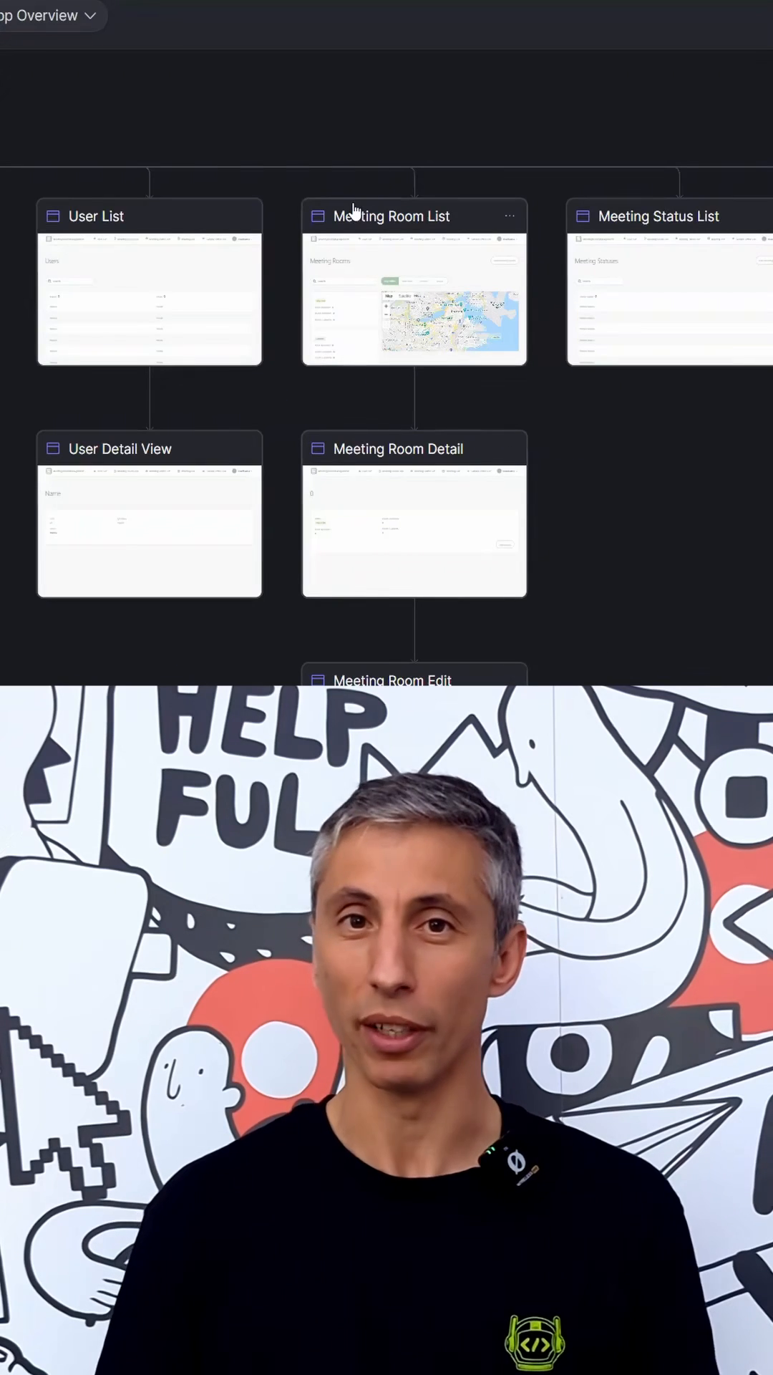